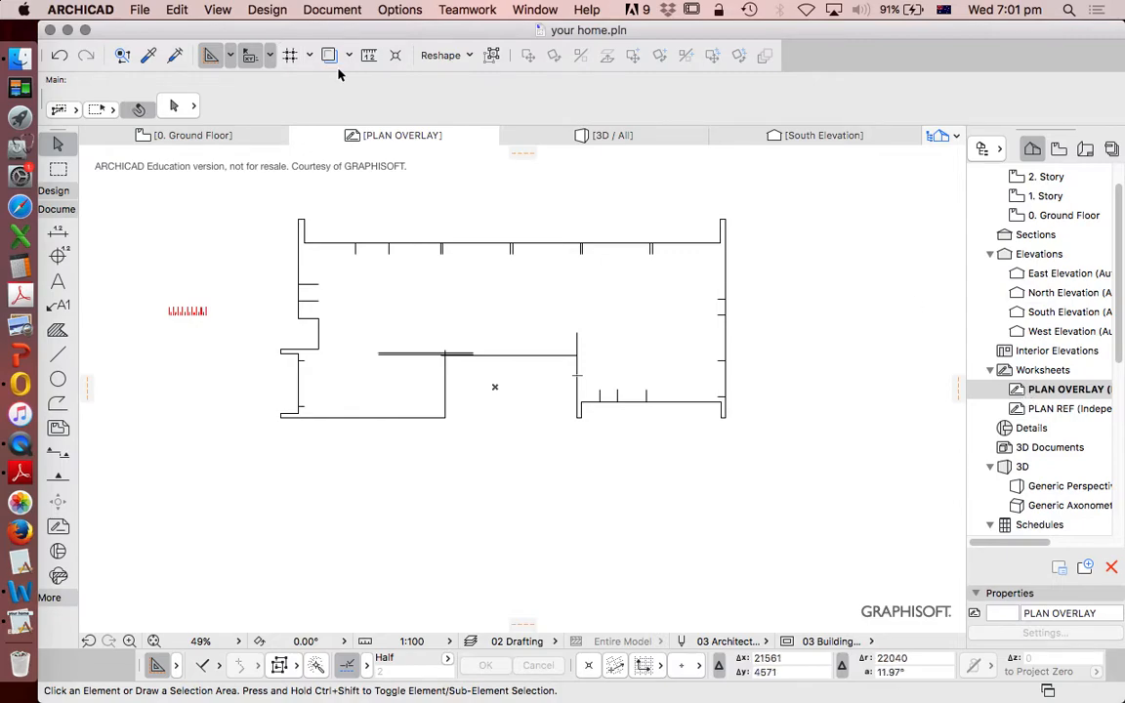
Step: Turn on Trace & Reference to show the floor plan beneath the worksheet, then zoom in
click(329, 55)
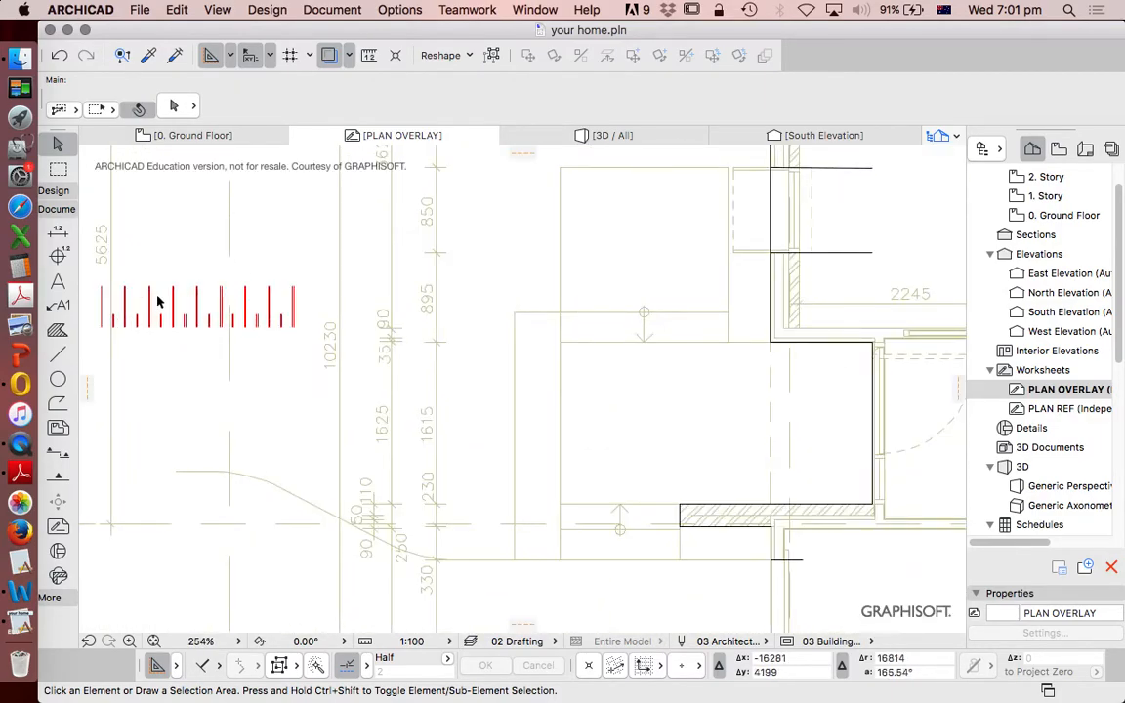
scroll(down, 3)
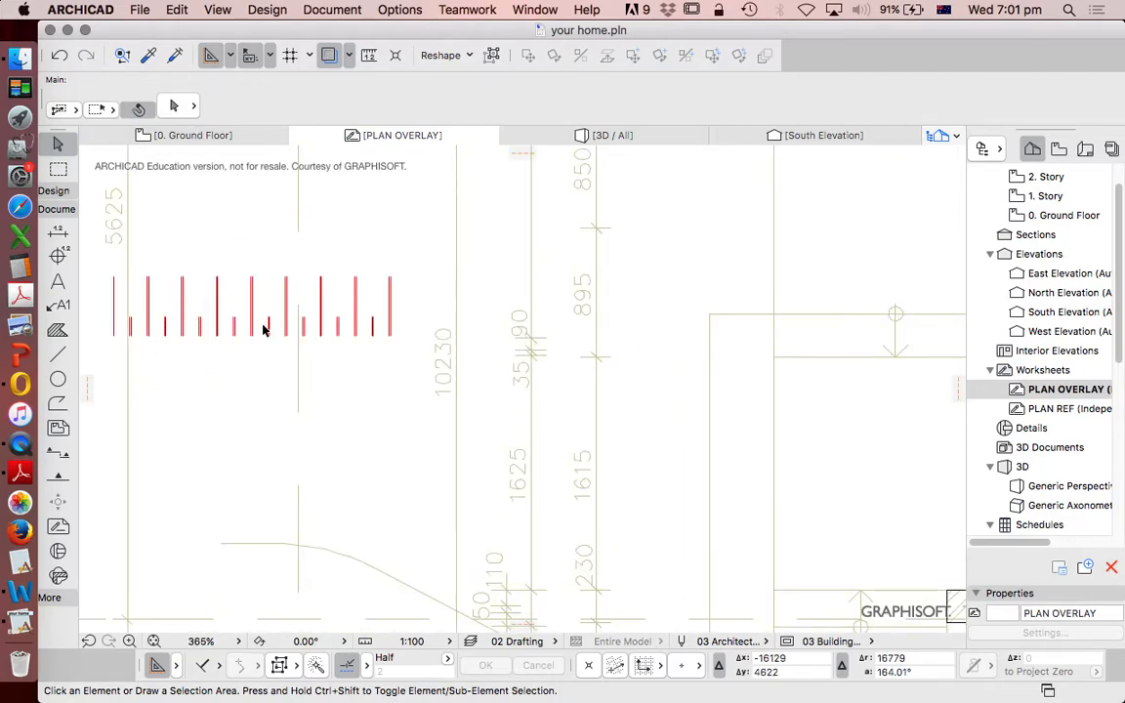
mouse_move(362, 314)
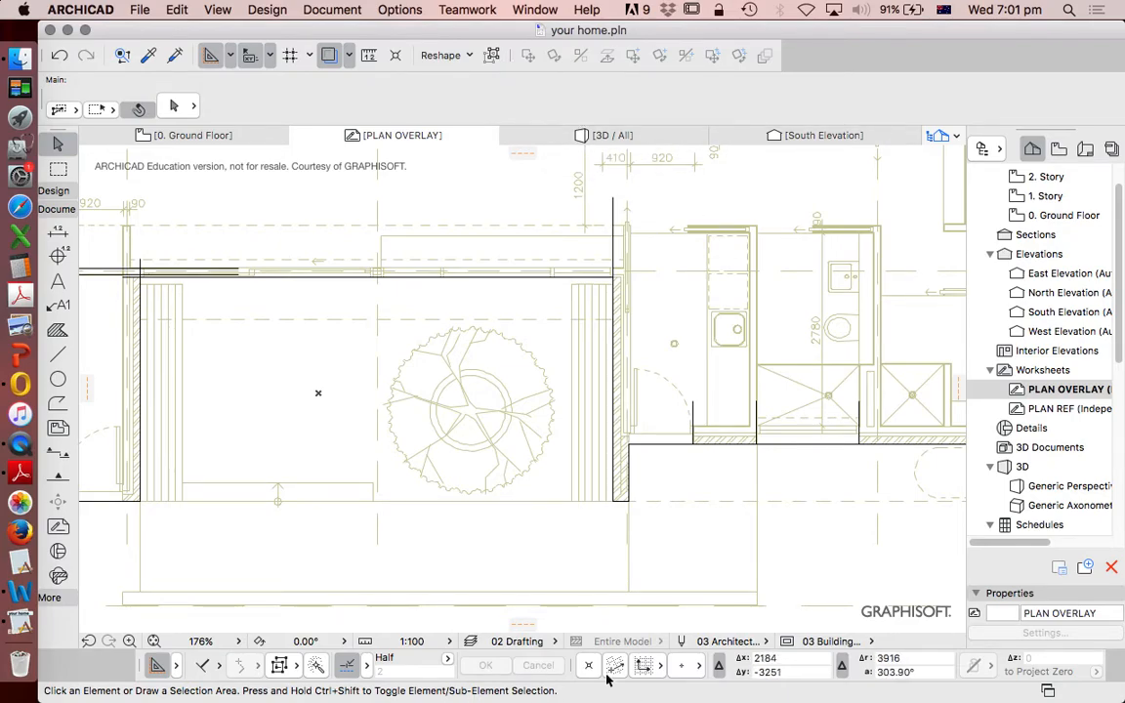
mouse_move(506, 293)
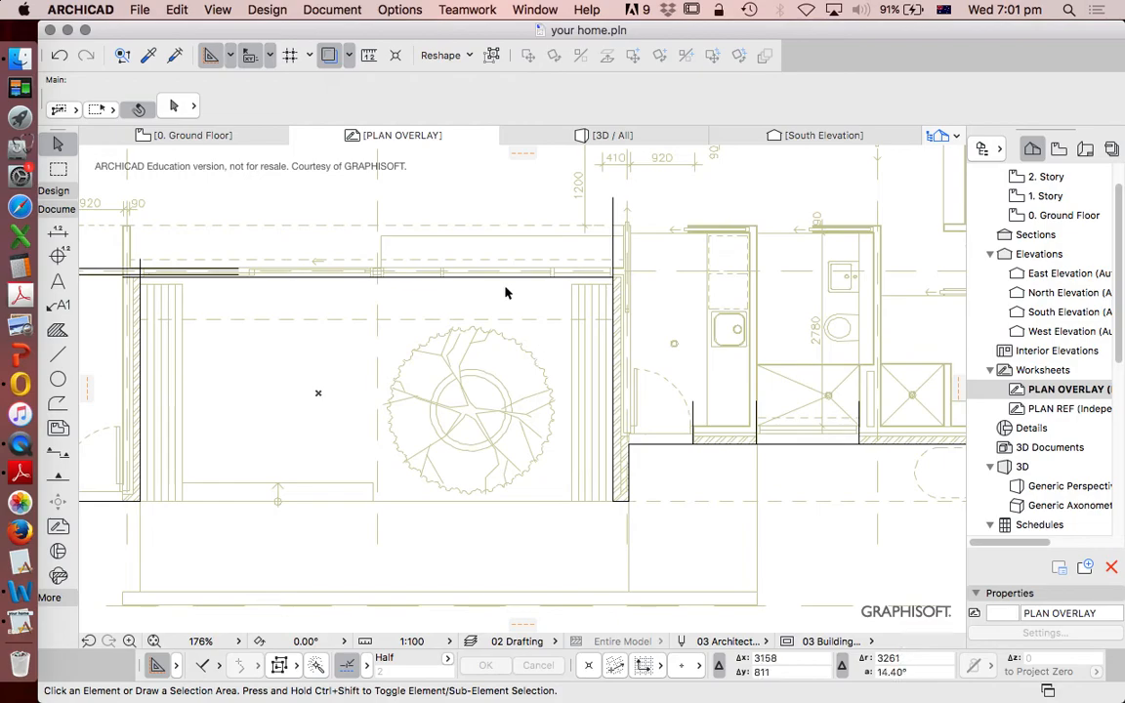
click(535, 10)
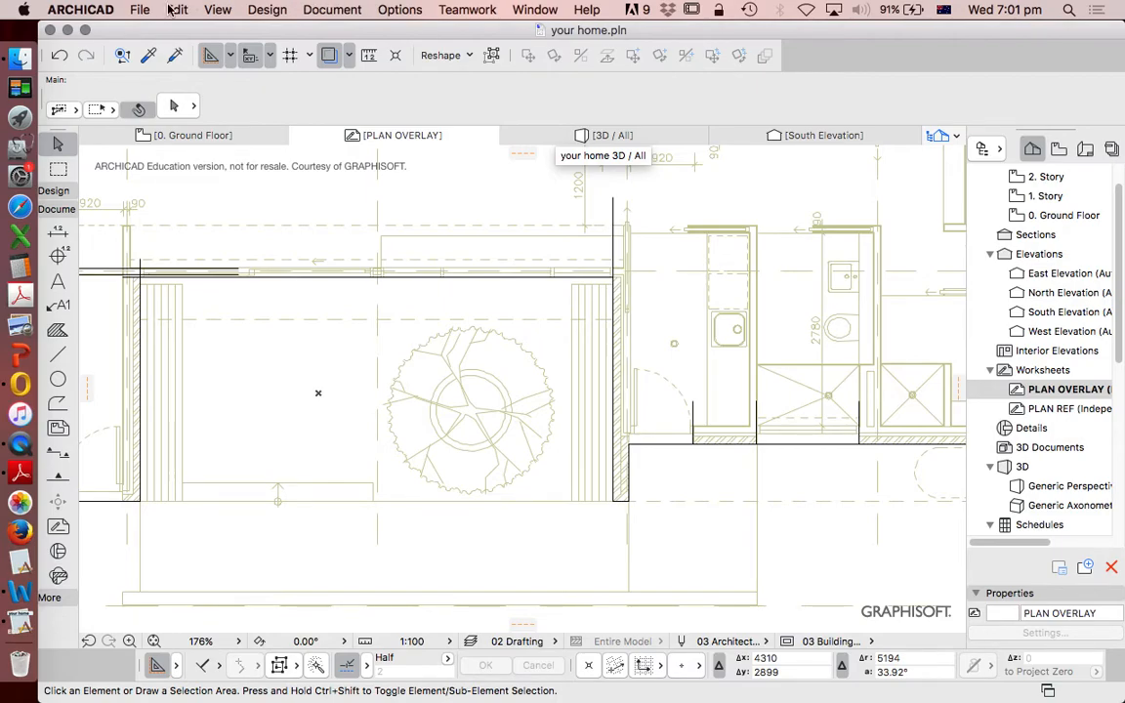
click(177, 8)
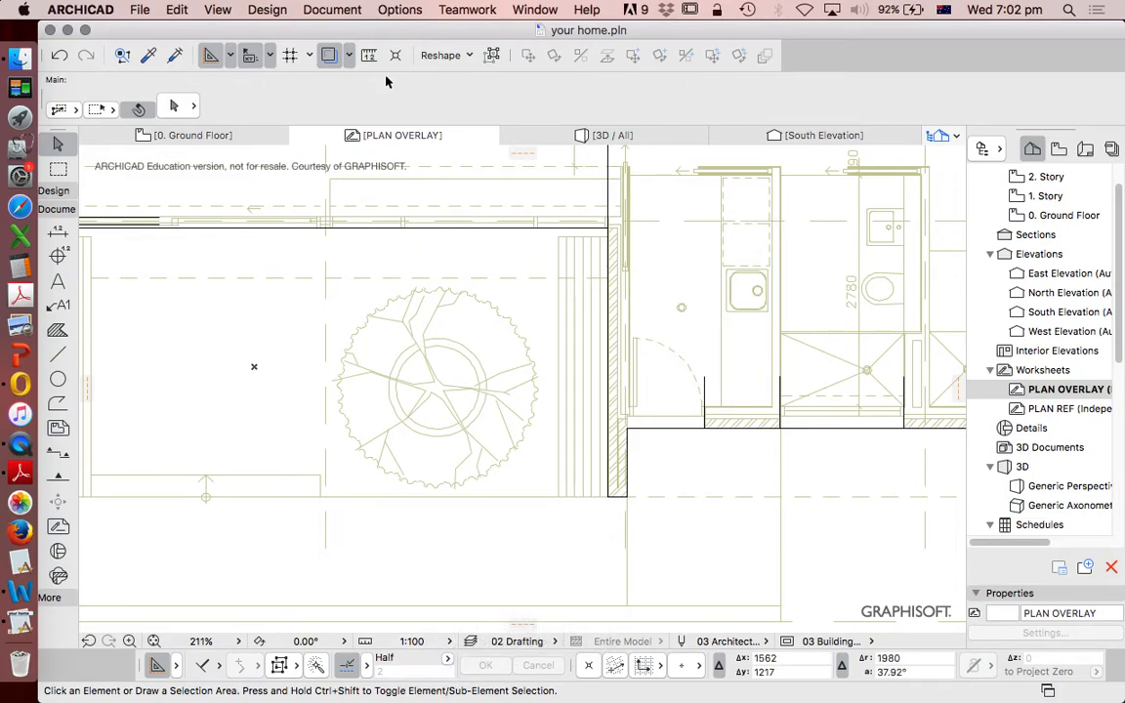
mouse_move(393, 135)
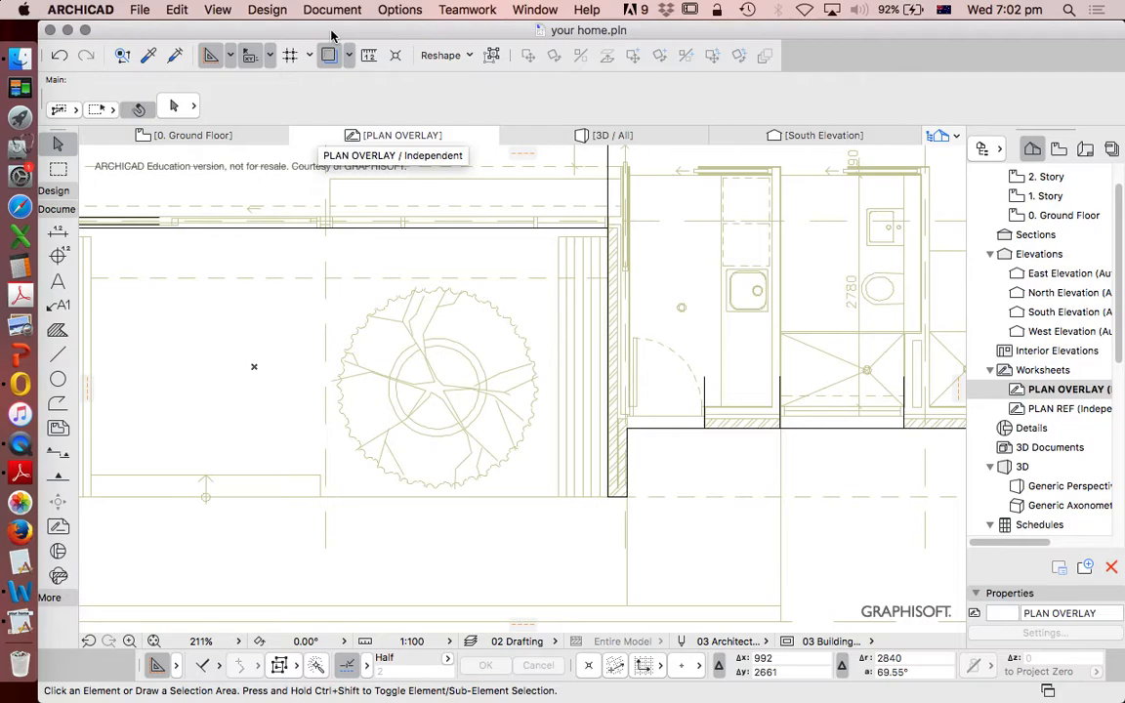
mouse_move(446, 44)
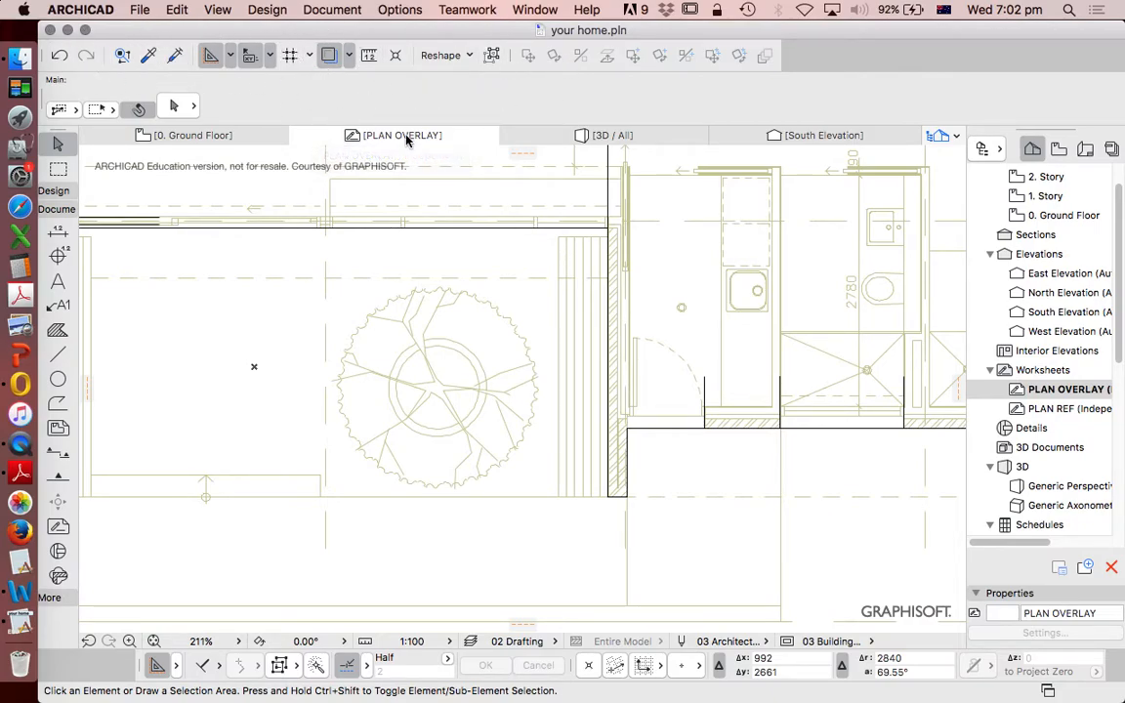
mouse_move(401, 135)
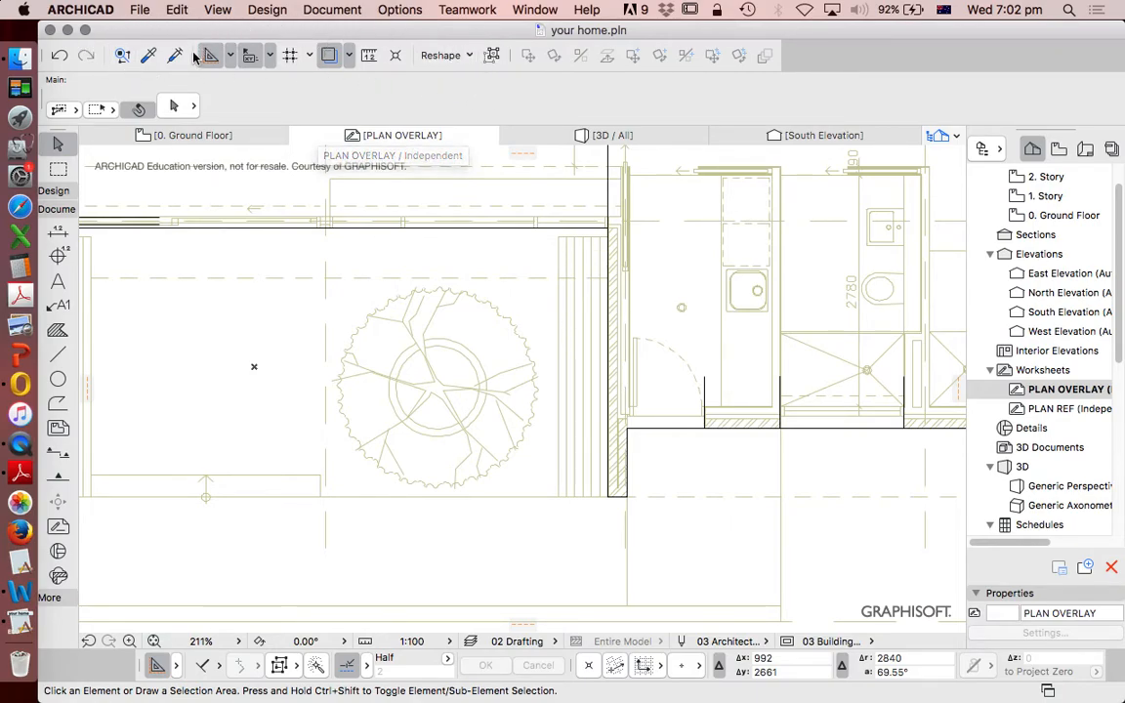
mouse_move(564, 186)
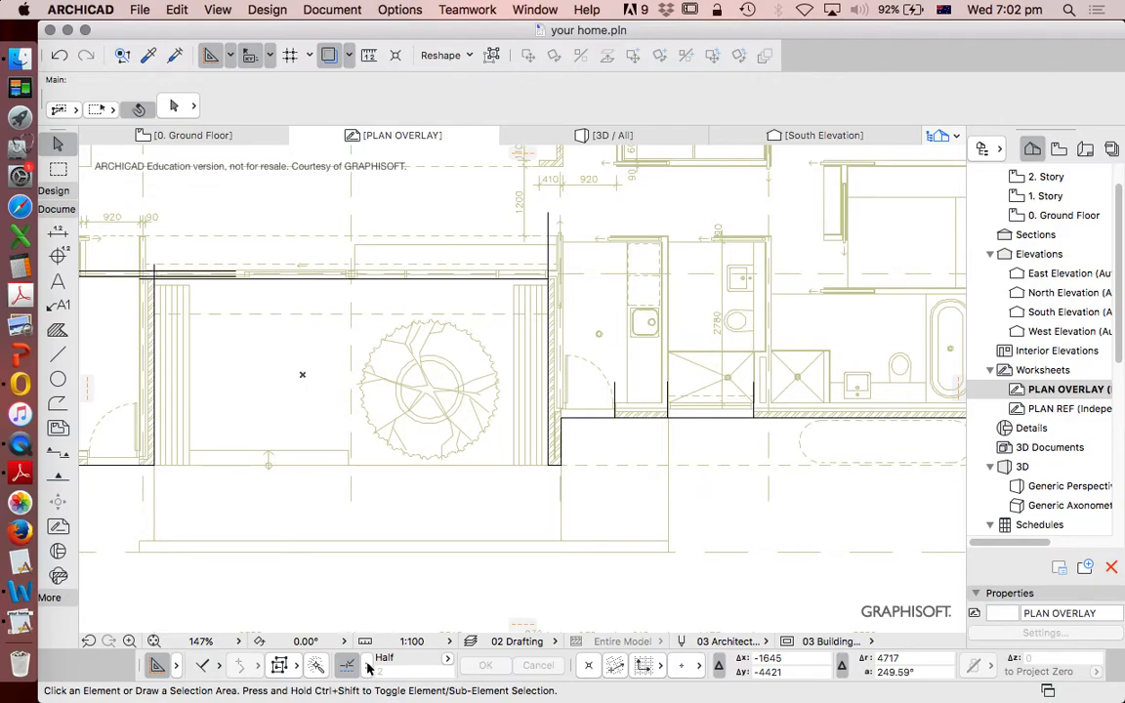
Step: Set snapping to Between Nodes with a fixed Distance of 120 instead of Half
click(347, 665)
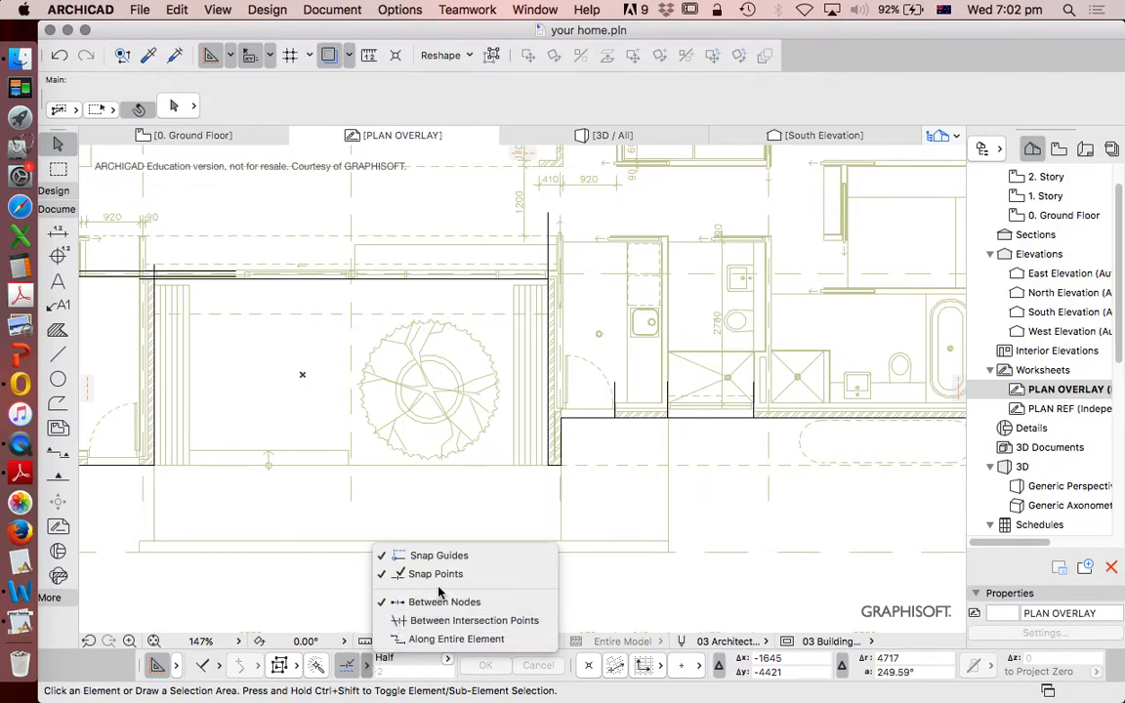
mouse_move(474, 621)
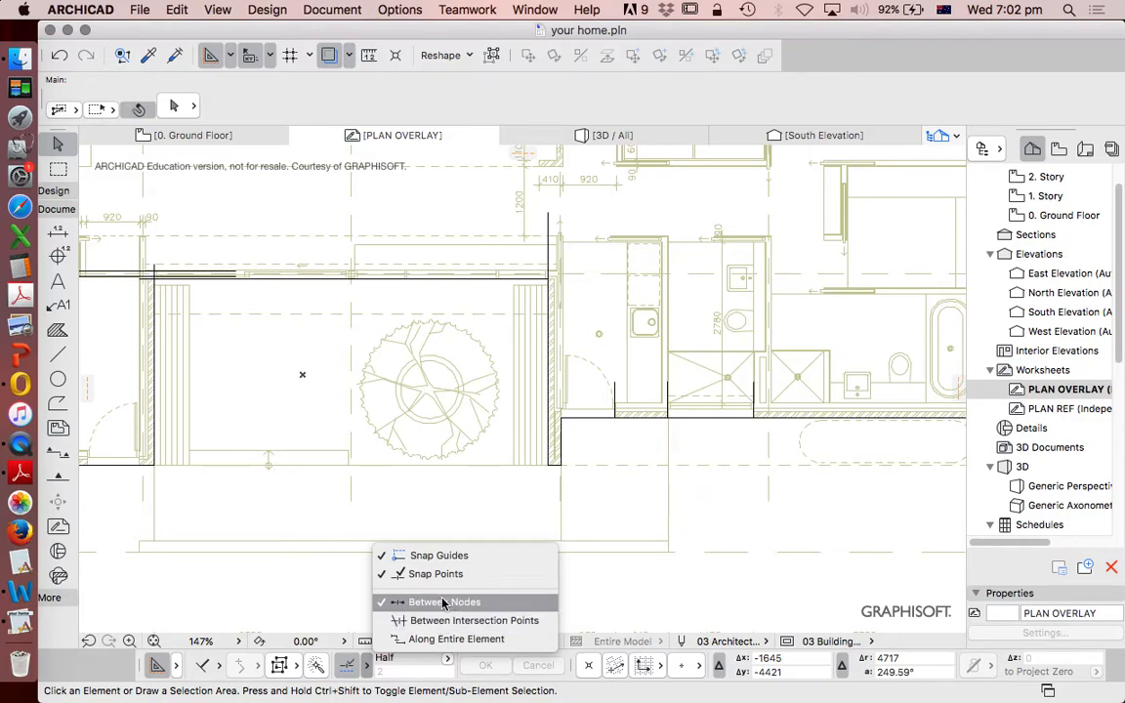
click(448, 662)
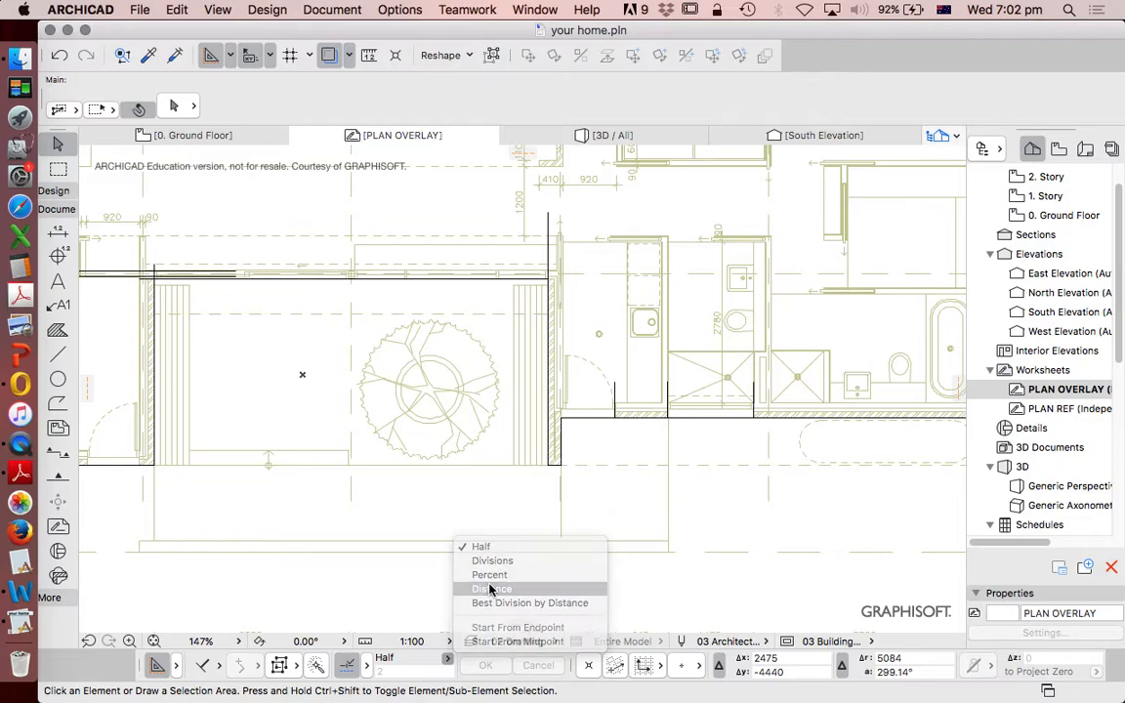
click(493, 589)
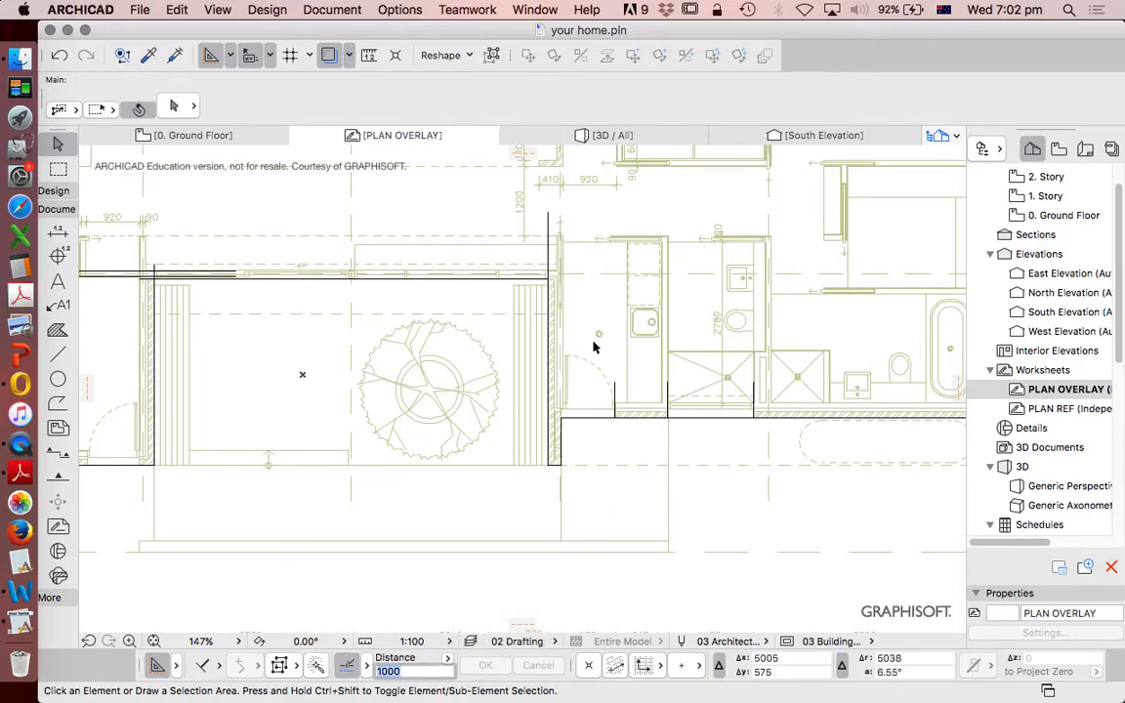
mouse_move(459, 406)
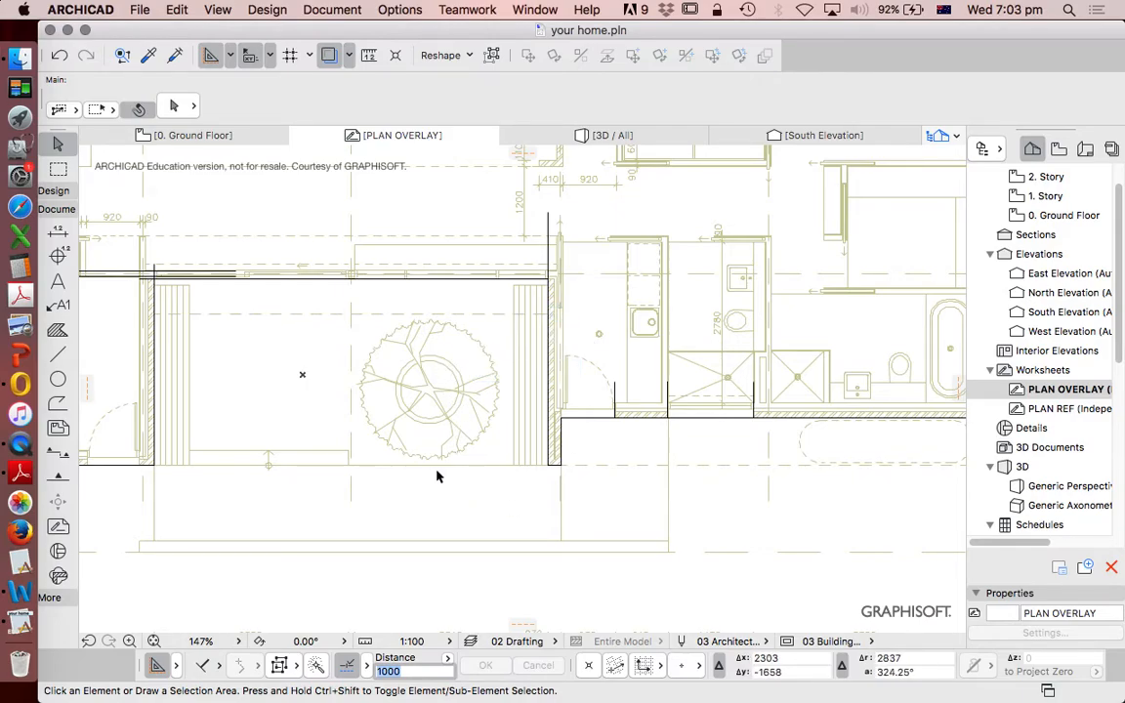
mouse_move(454, 558)
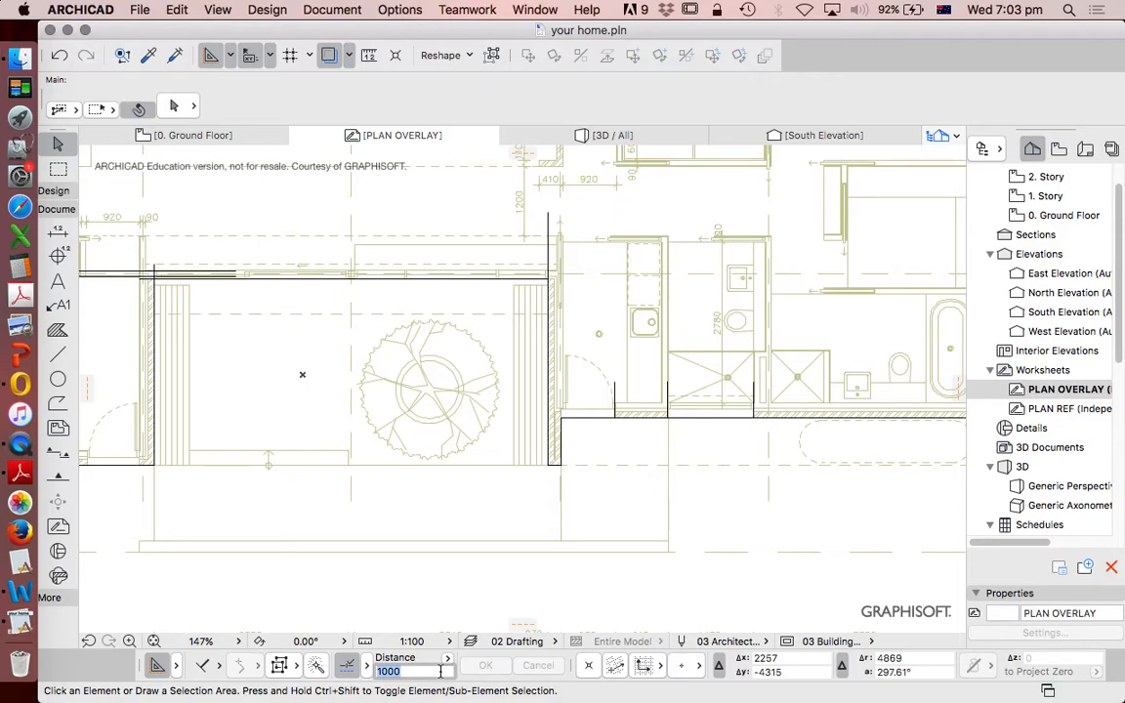
text(120)
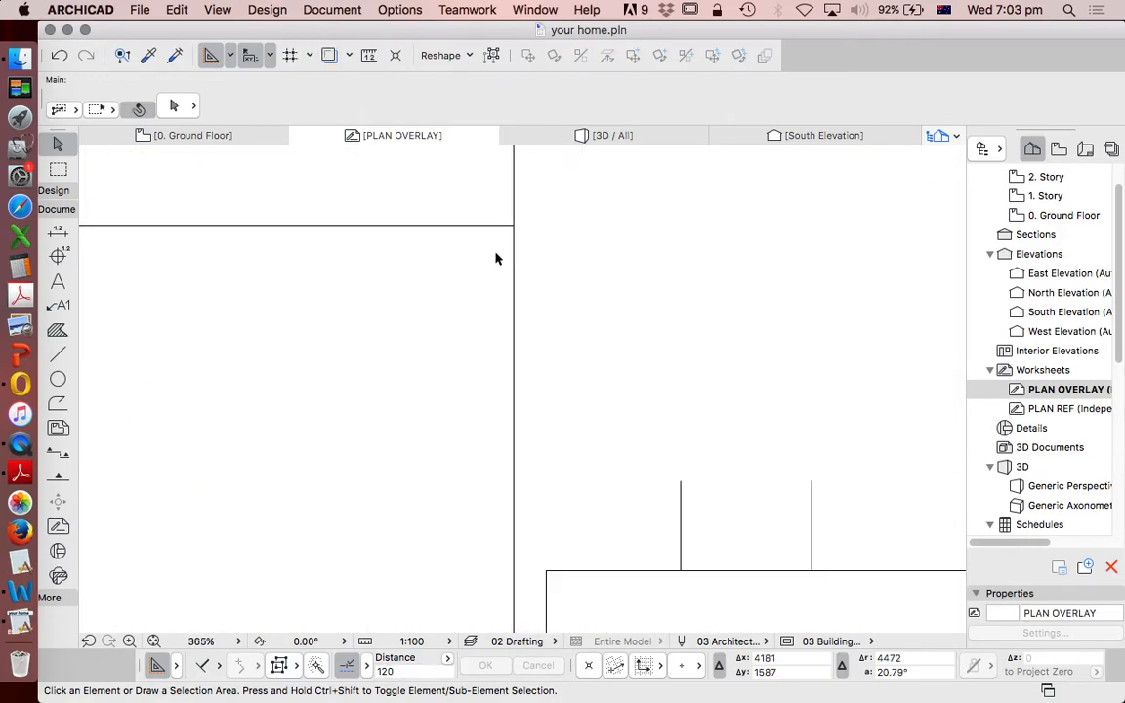
Step: Start a 2D line at the wall corner with the Line tool
click(58, 354)
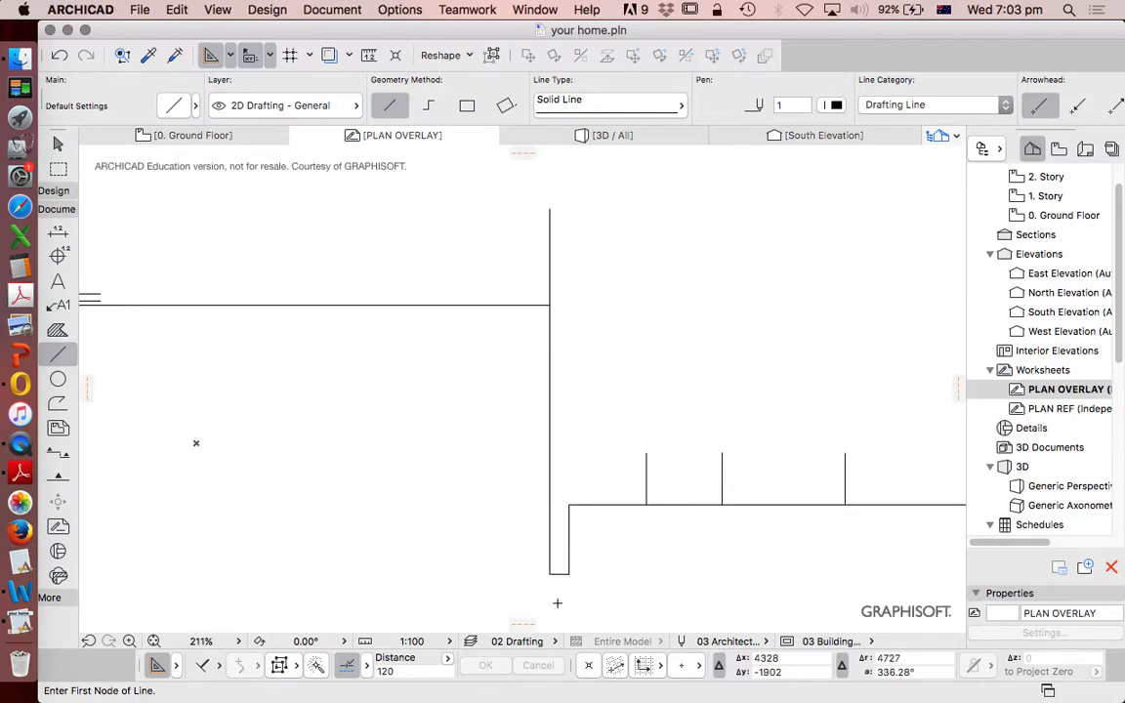
mouse_move(558, 564)
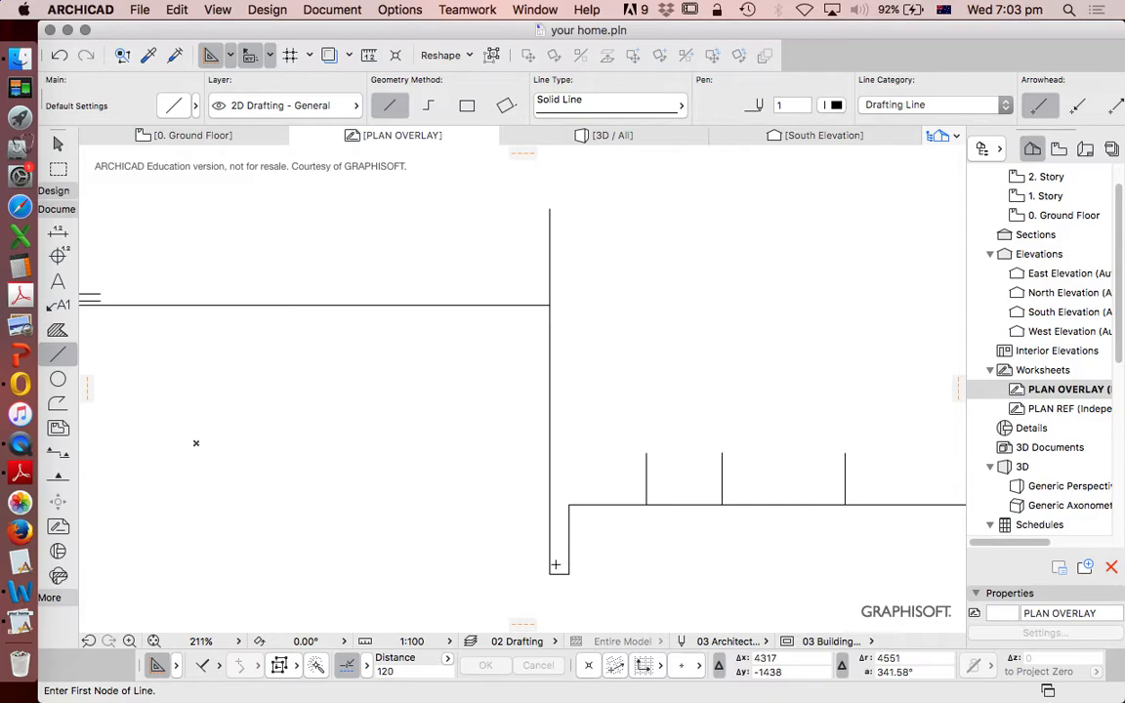
click(555, 564)
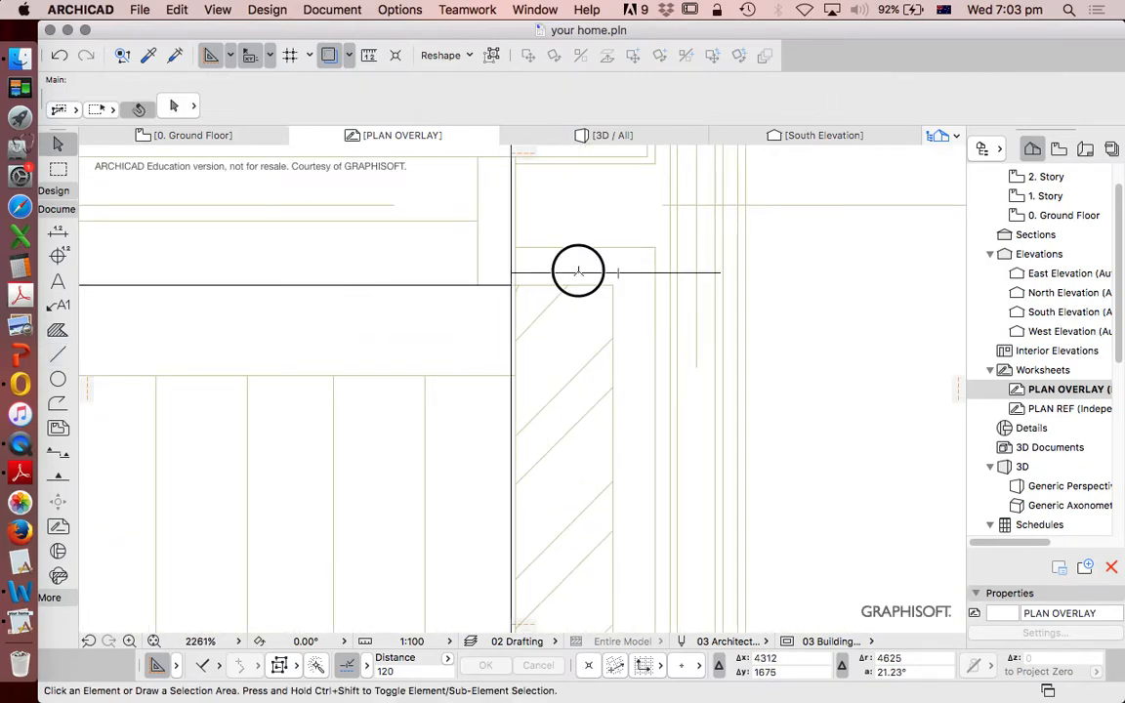
Step: Select the short horizontal corner line and enter a value of 10
click(616, 273)
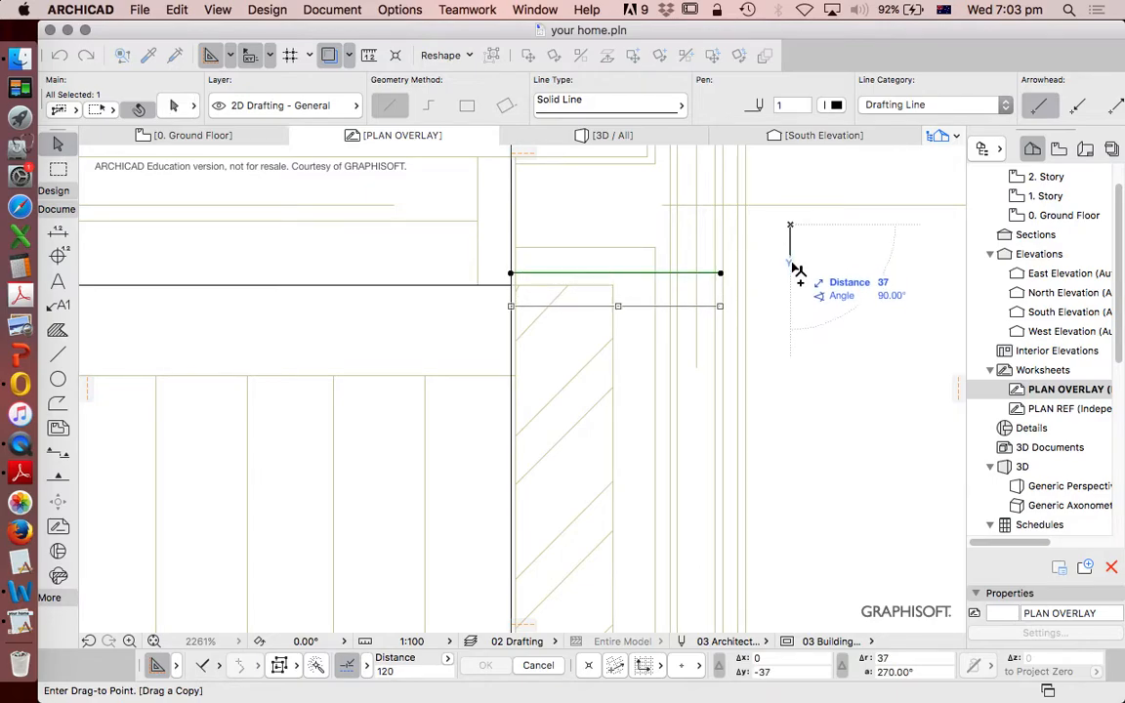
text(10)
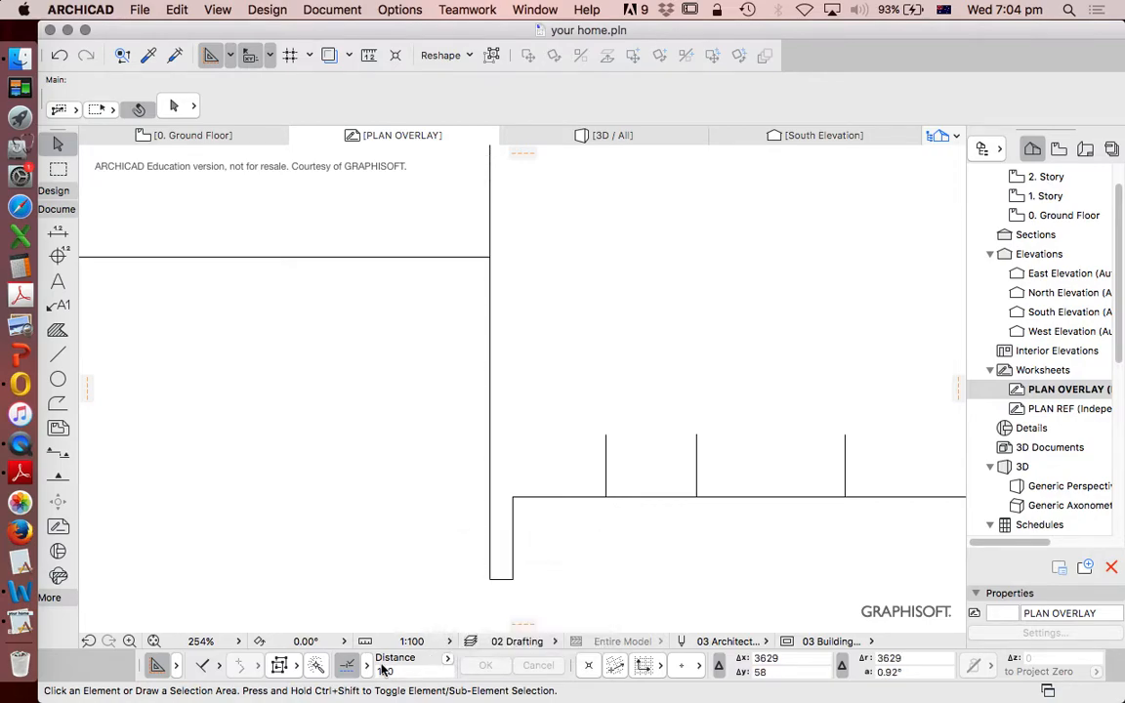
click(395, 658)
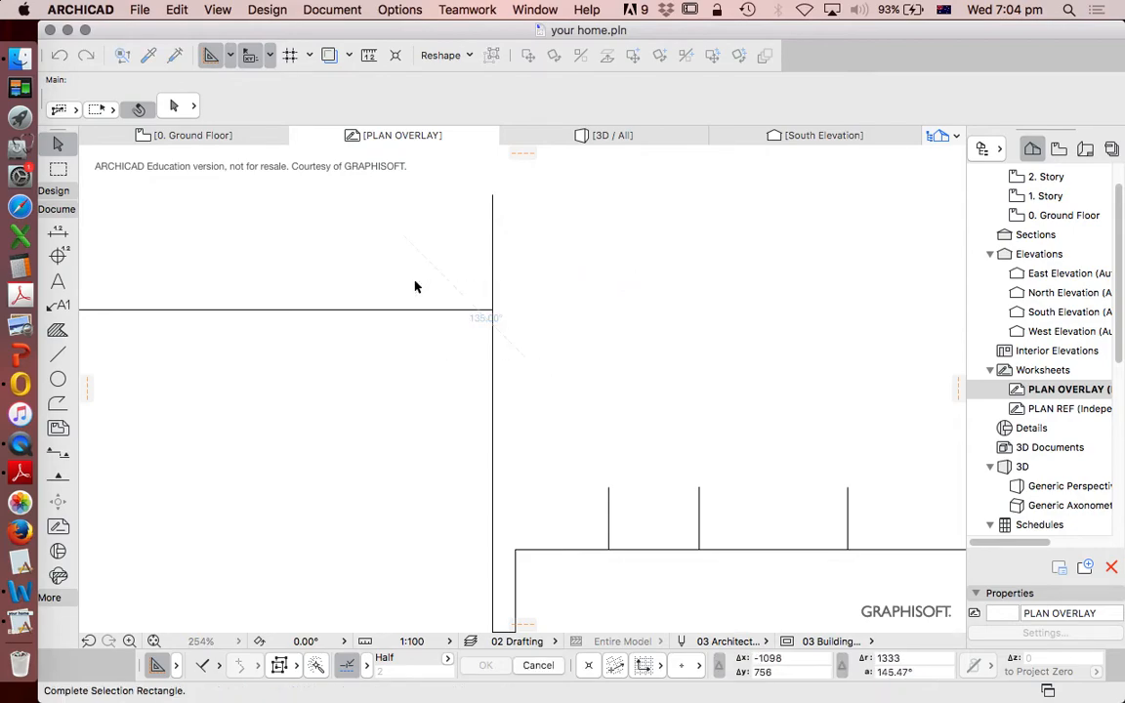
click(176, 9)
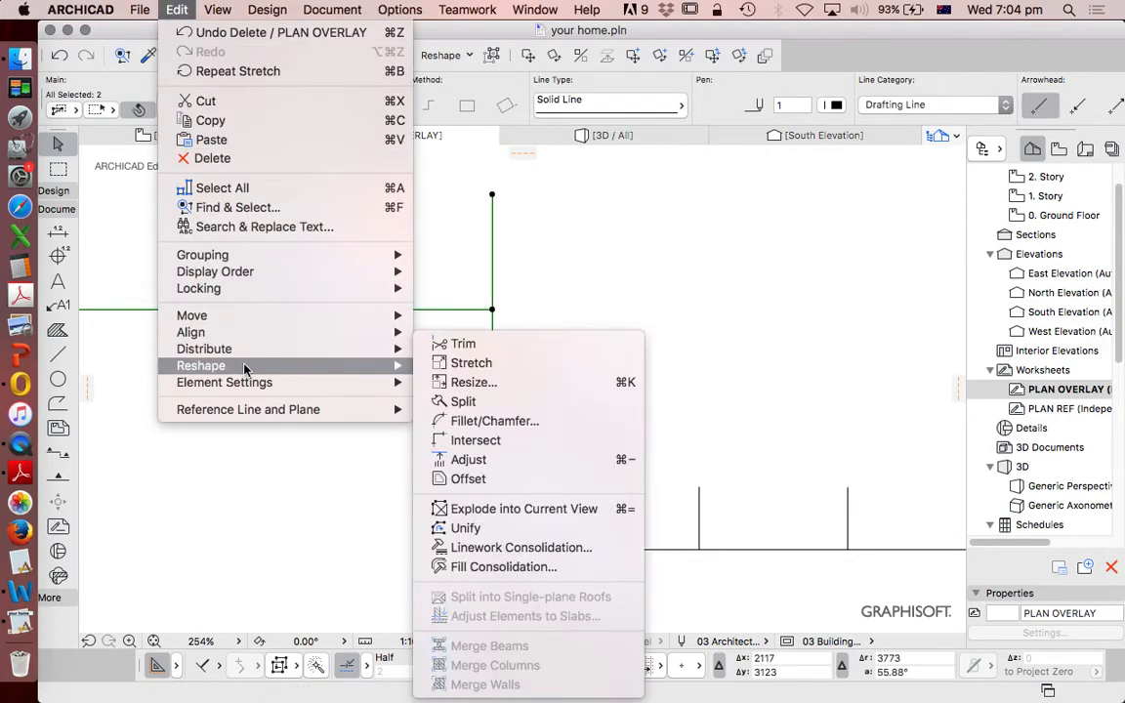
mouse_move(476, 440)
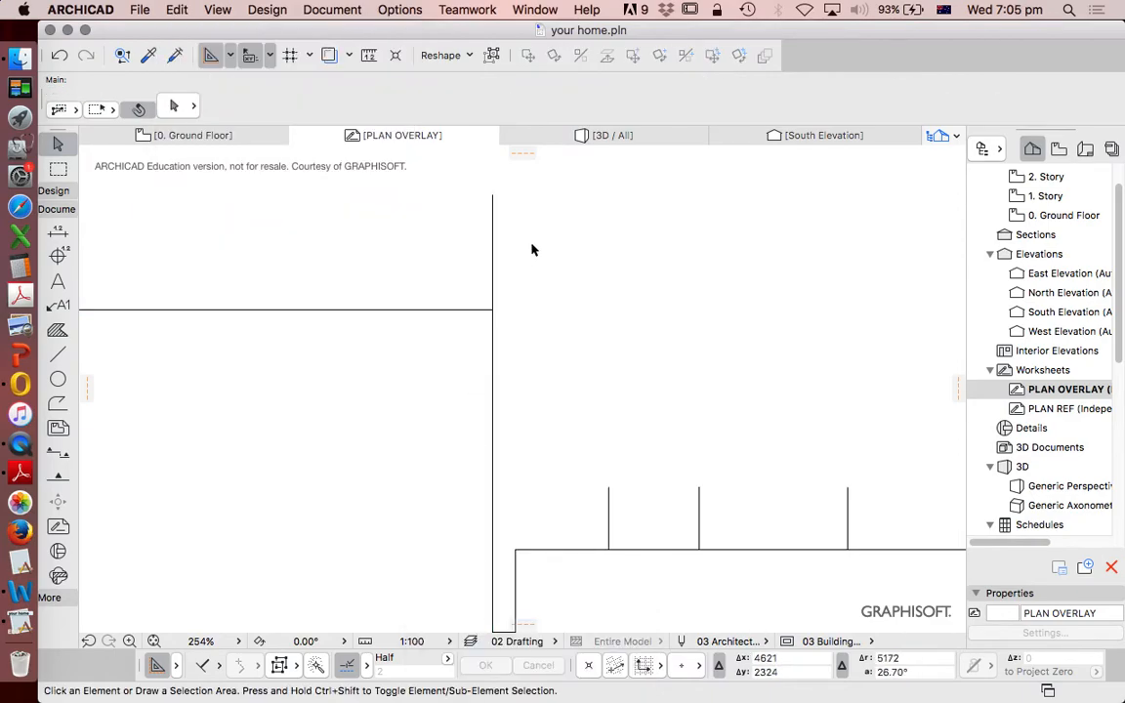
mouse_move(534, 263)
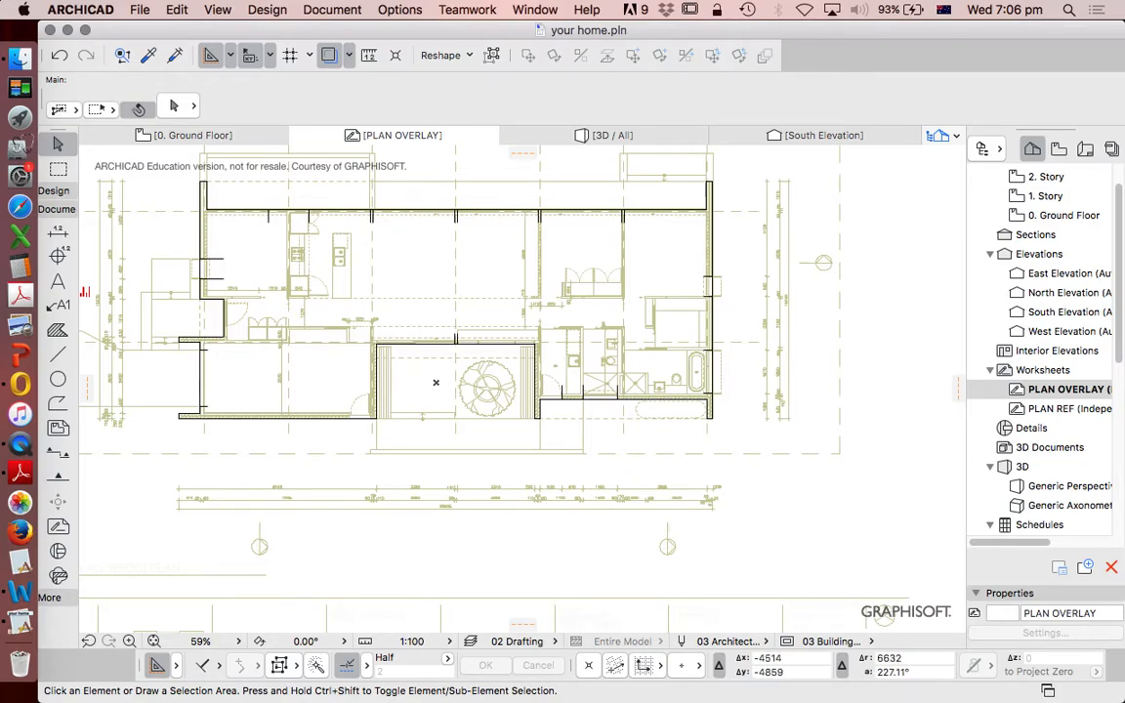
scroll(down, 3)
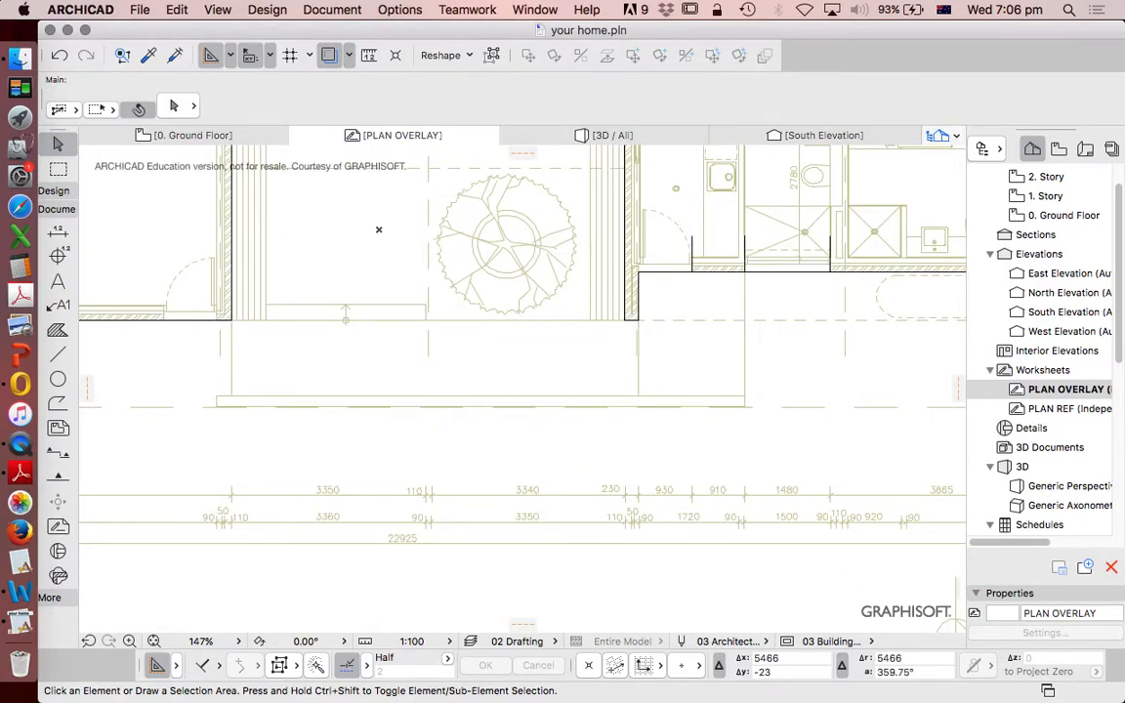
click(692, 254)
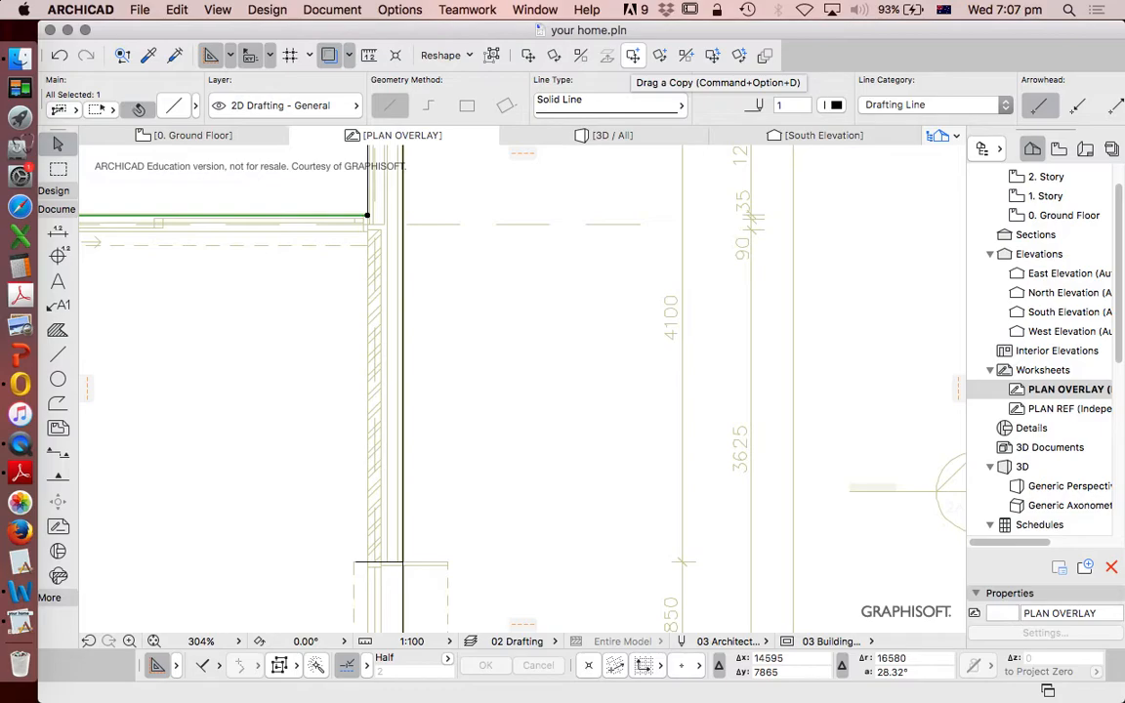
Step: Hide the reference plan and zoom to show the whole traced outline
click(633, 55)
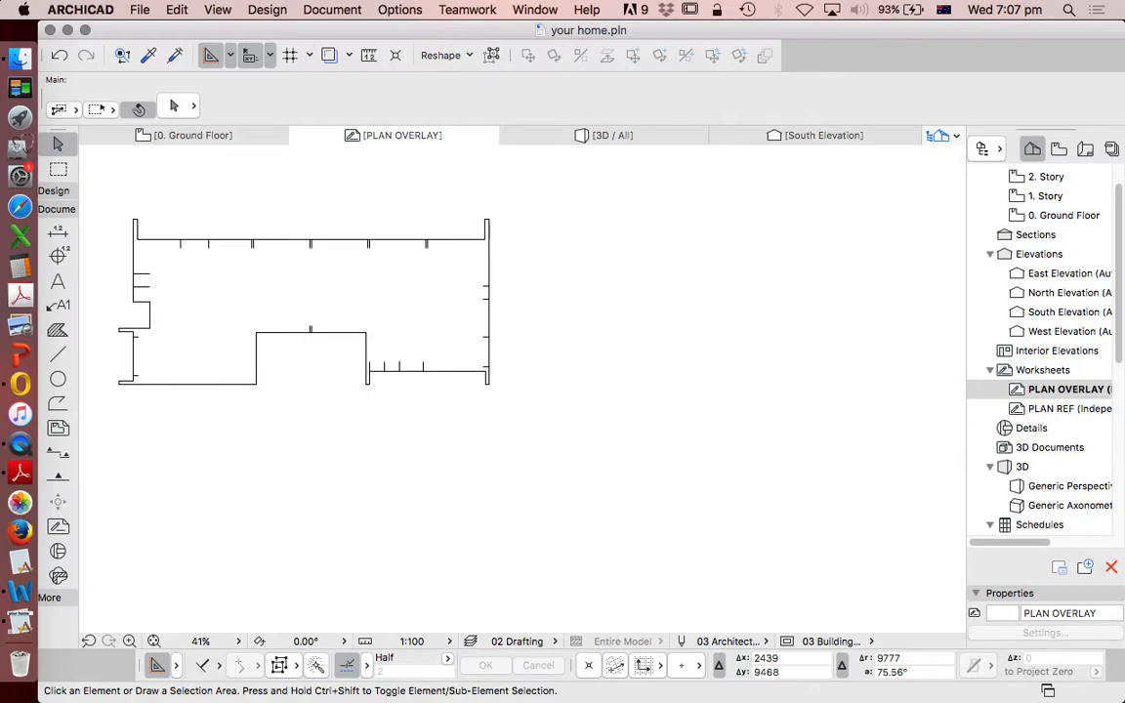
click(339, 241)
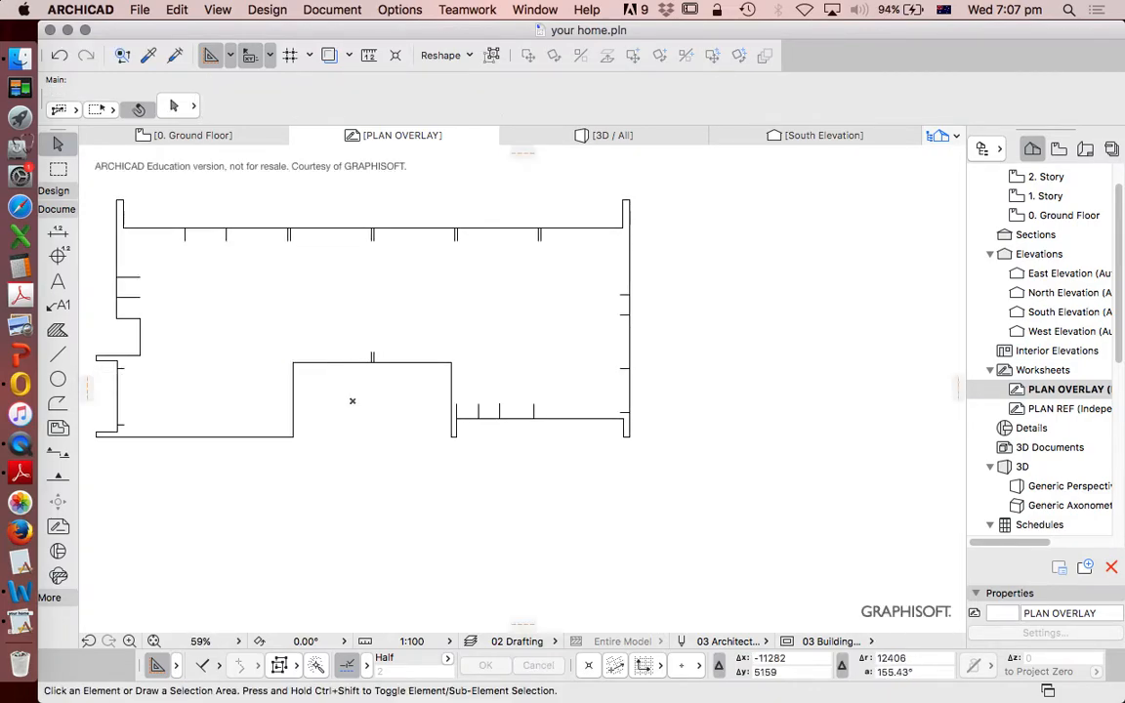
mouse_move(58, 355)
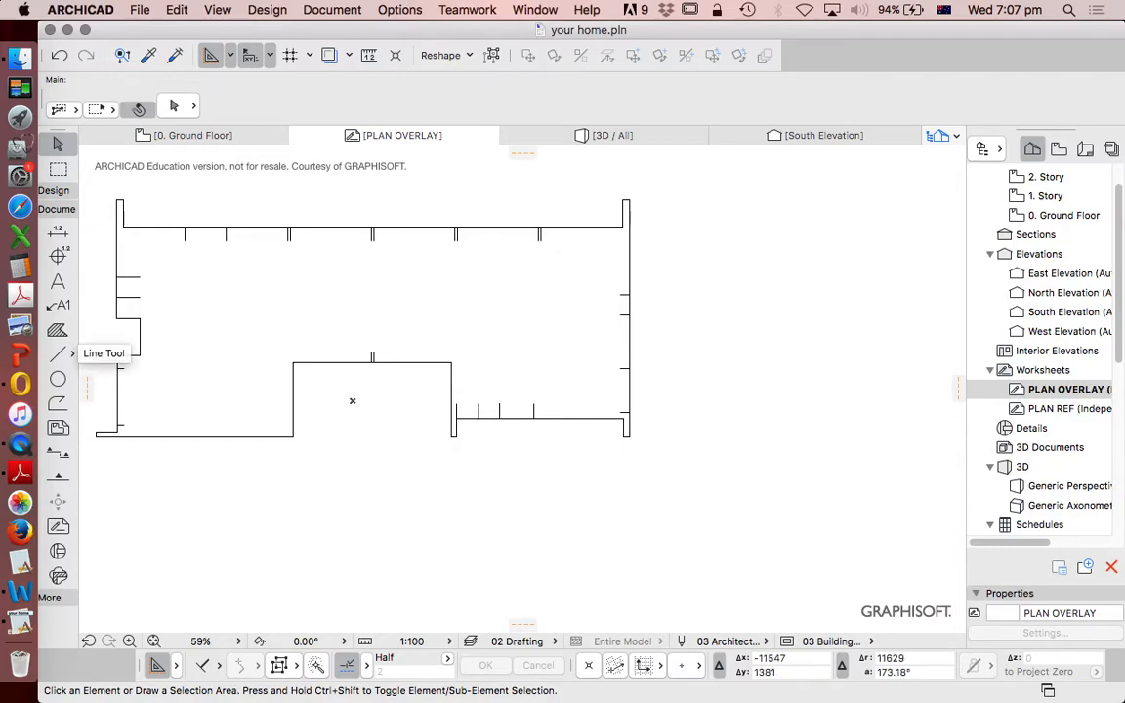
click(57, 353)
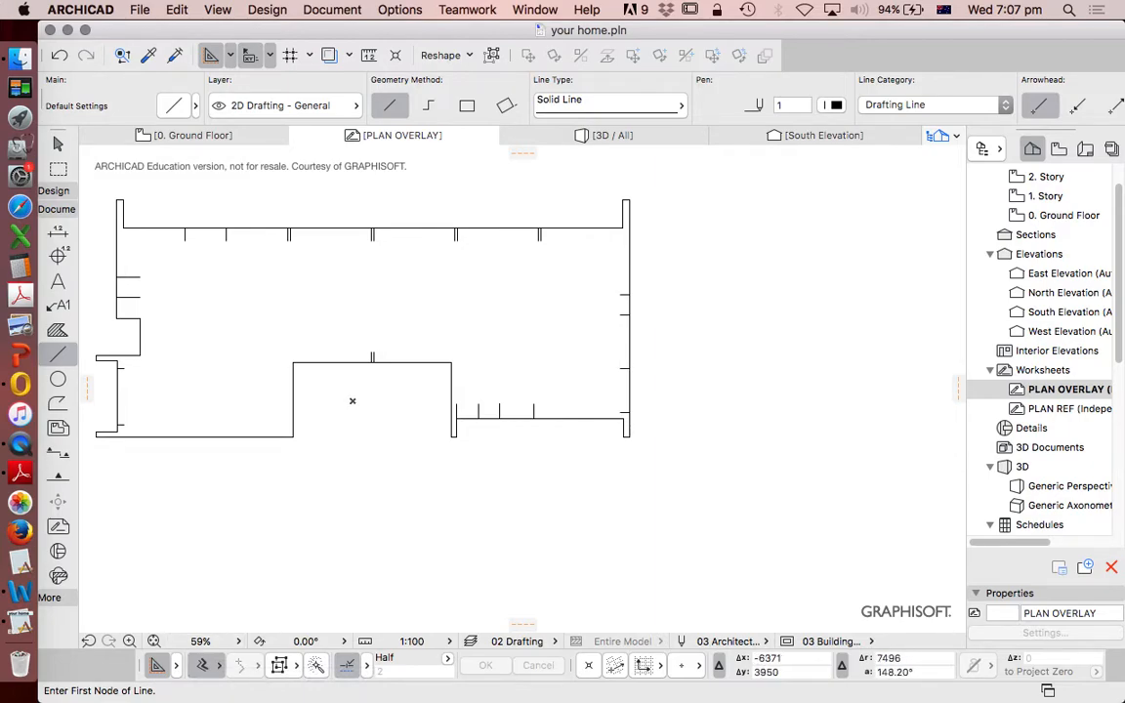
Step: Draw a line parallel to the top outline wall, offset 35 from its endpoint
click(122, 225)
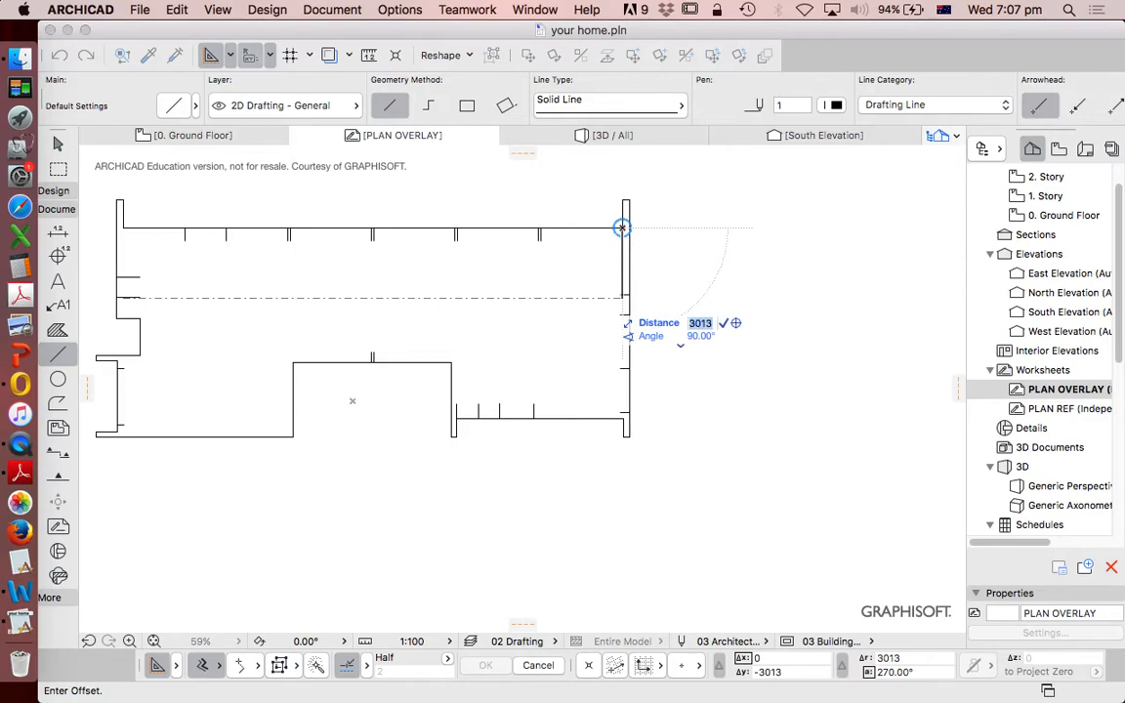
text(35)
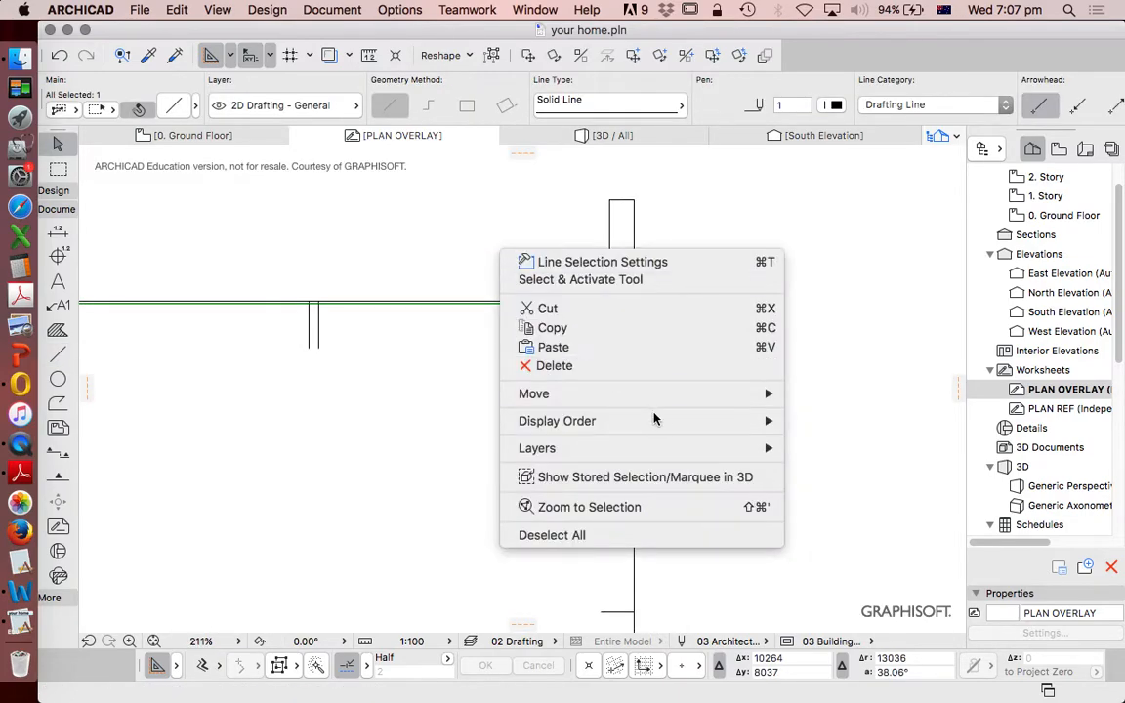
click(535, 394)
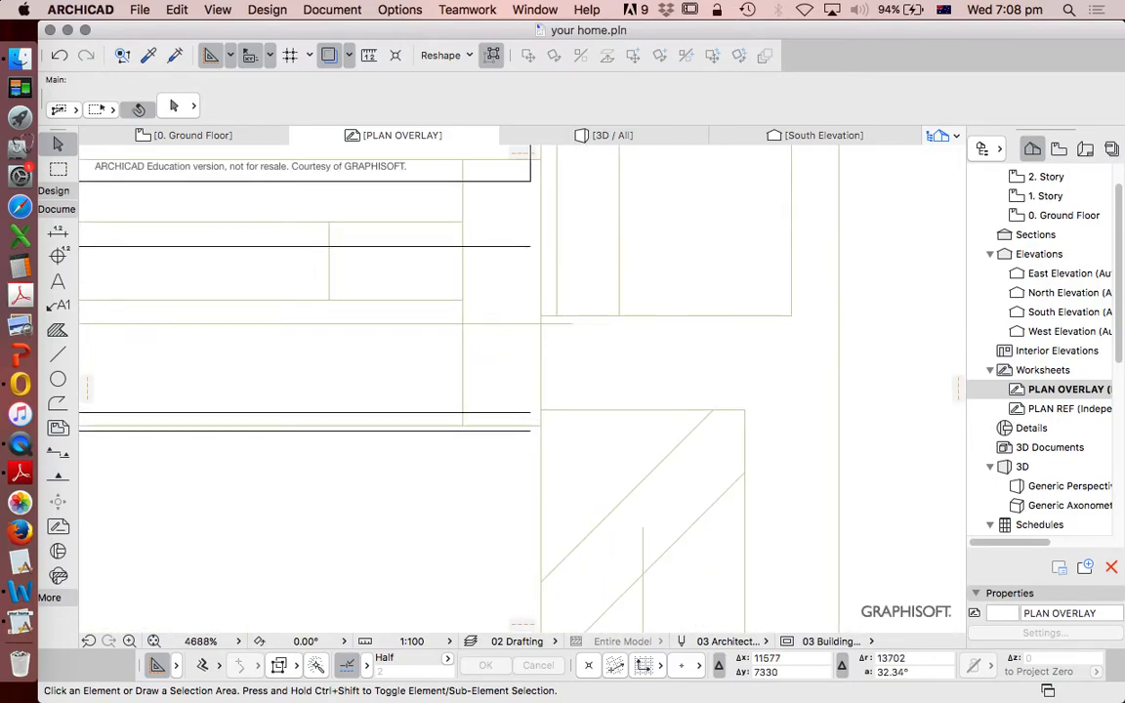
Step: Compare the doubled top wall with the reference, then hide the reference and zoom out
click(293, 413)
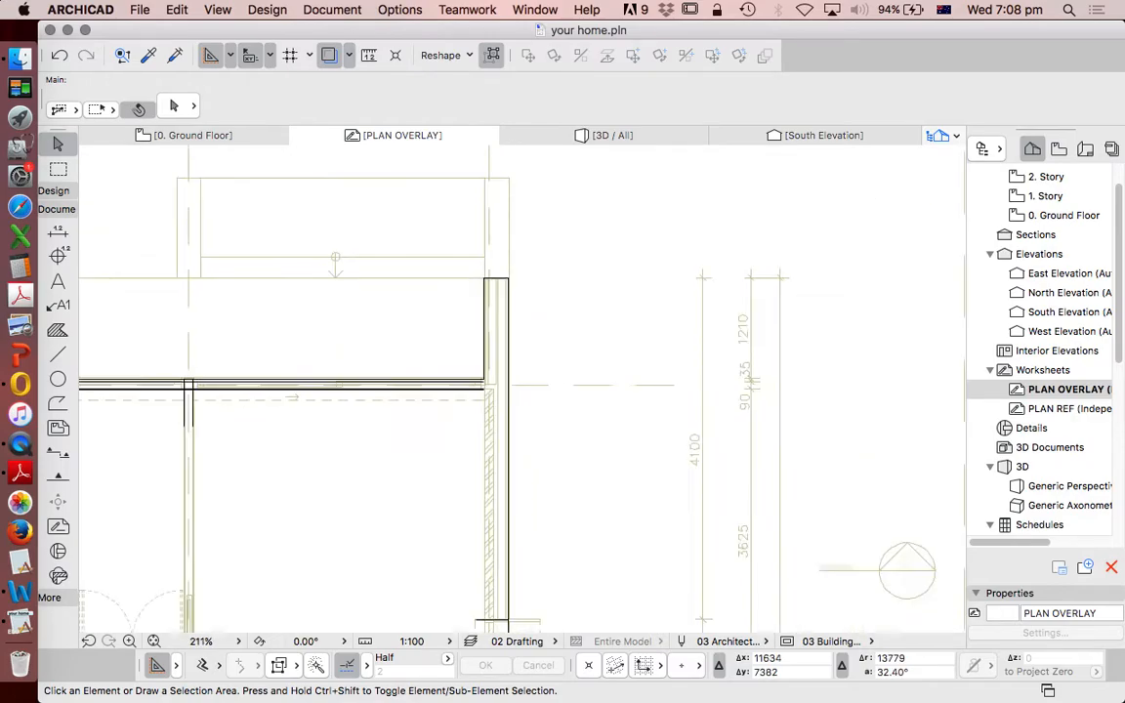
scroll(down, 3)
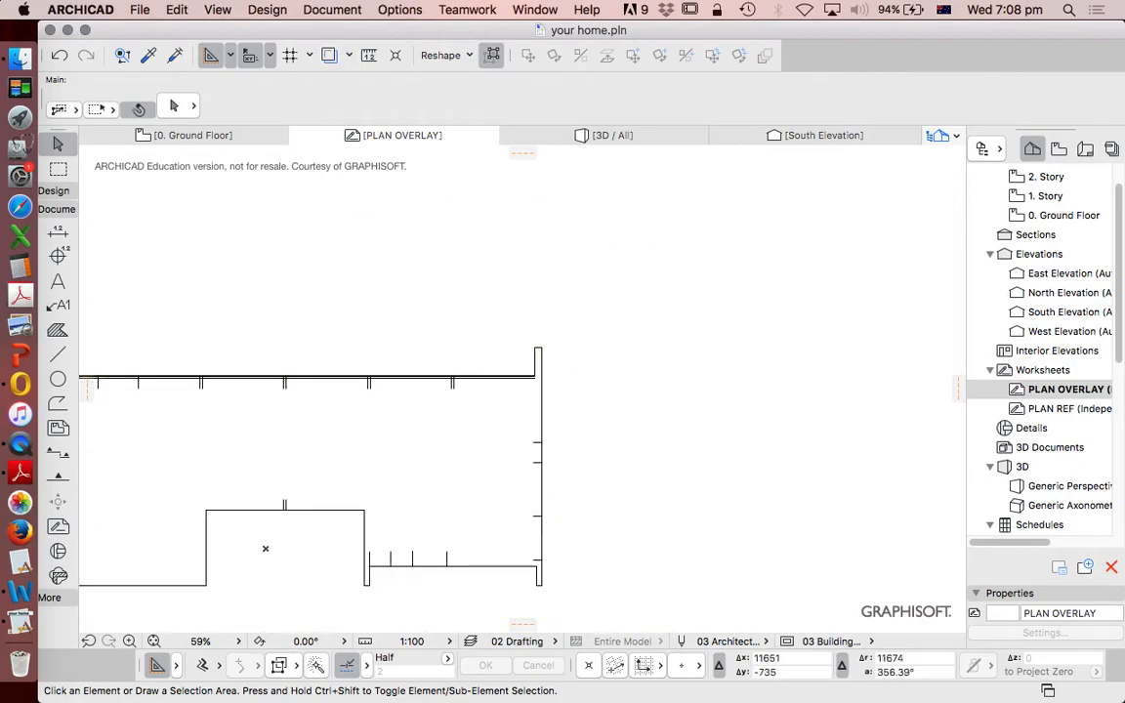
click(57, 354)
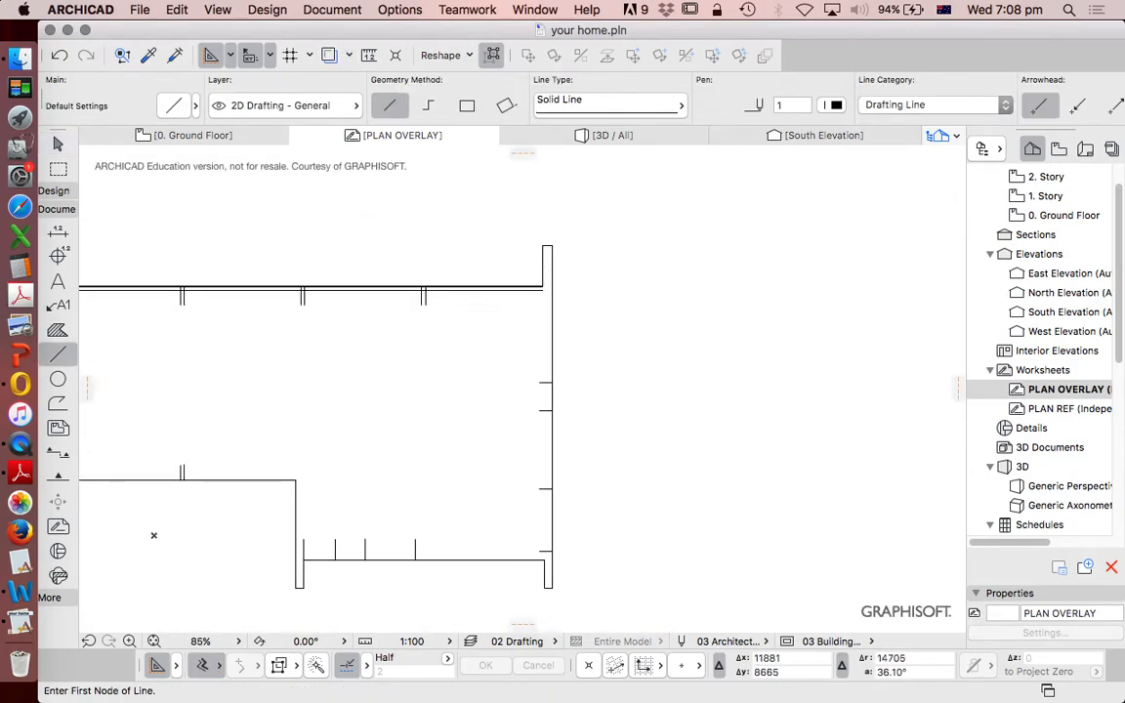
Step: Draw offset parallel lines along the remaining exterior outline walls
click(552, 567)
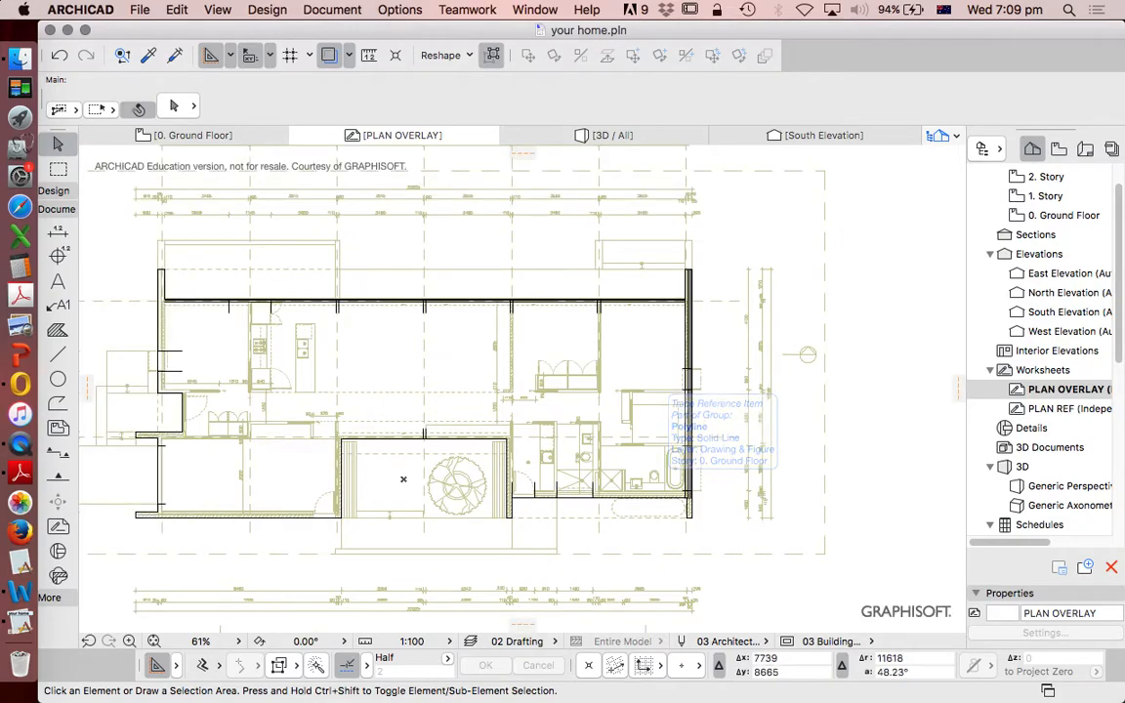
scroll(down, 3)
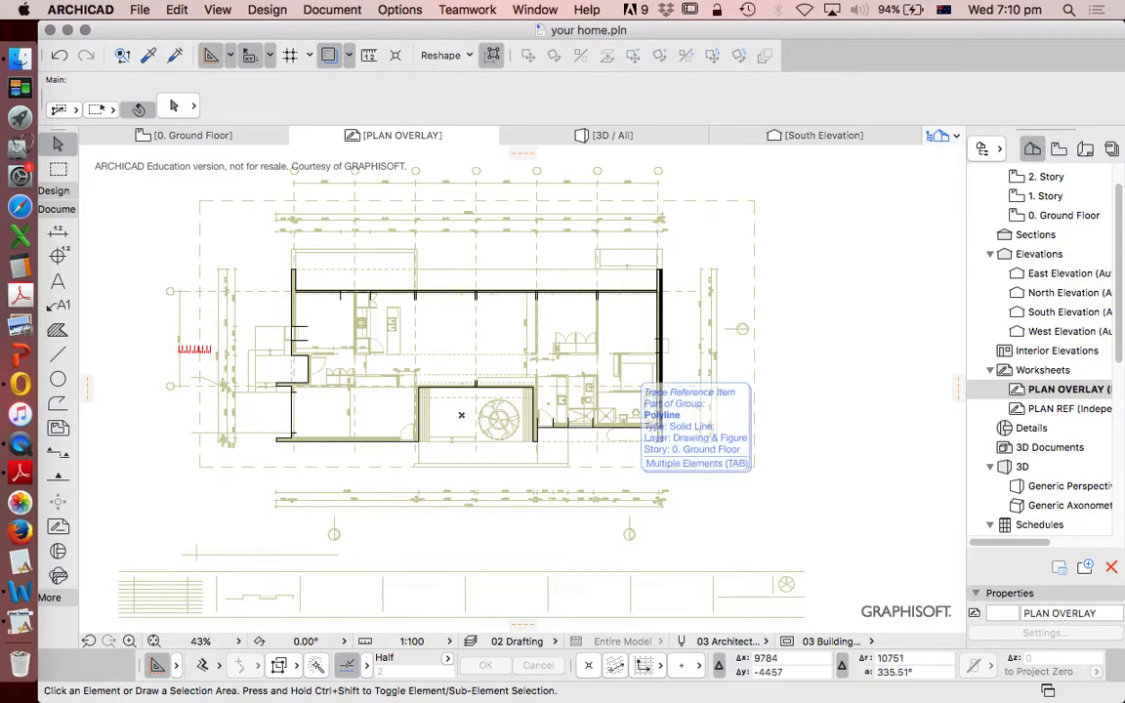
mouse_move(627, 490)
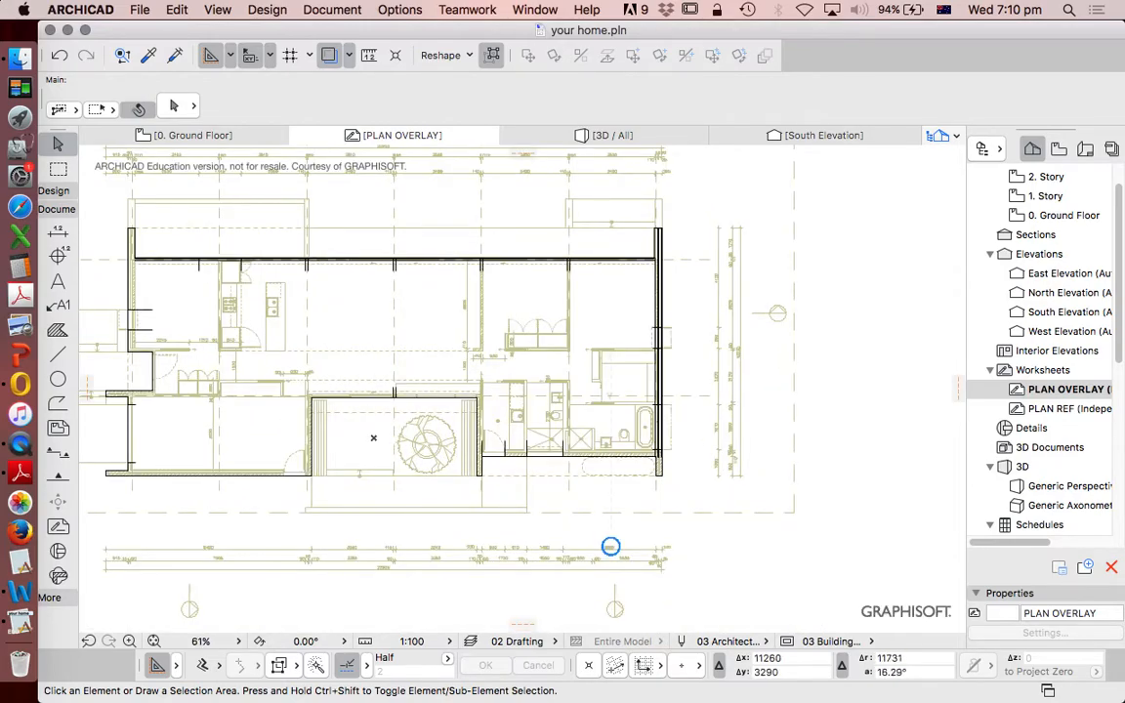
scroll(down, 3)
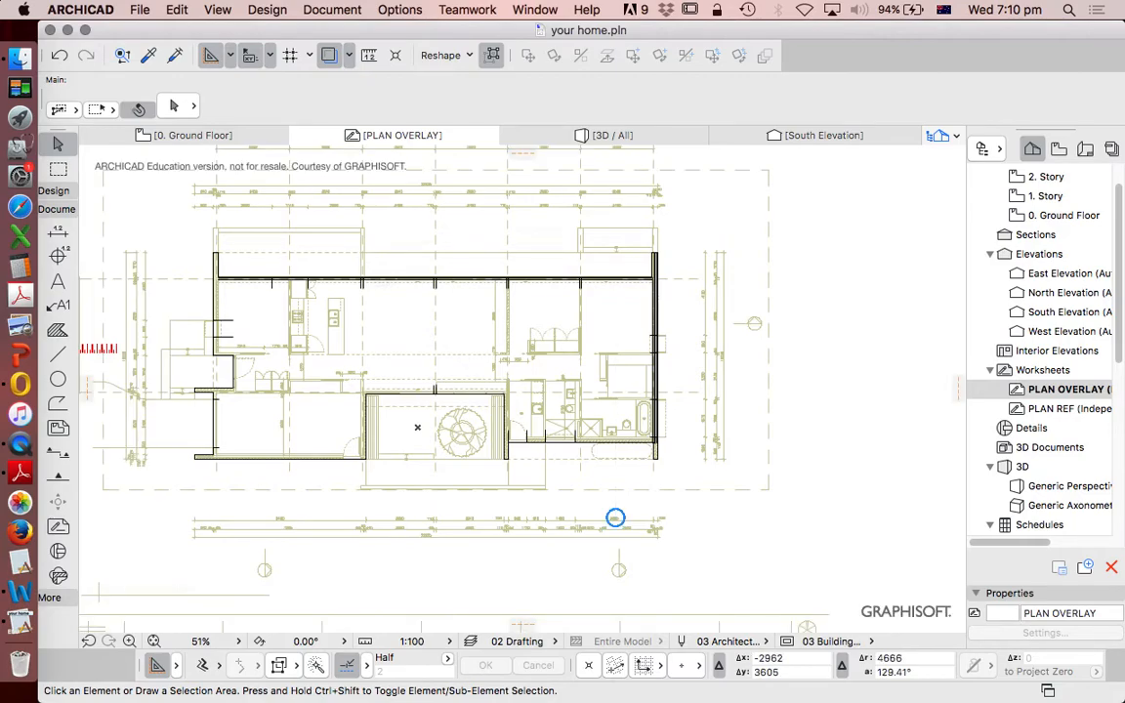